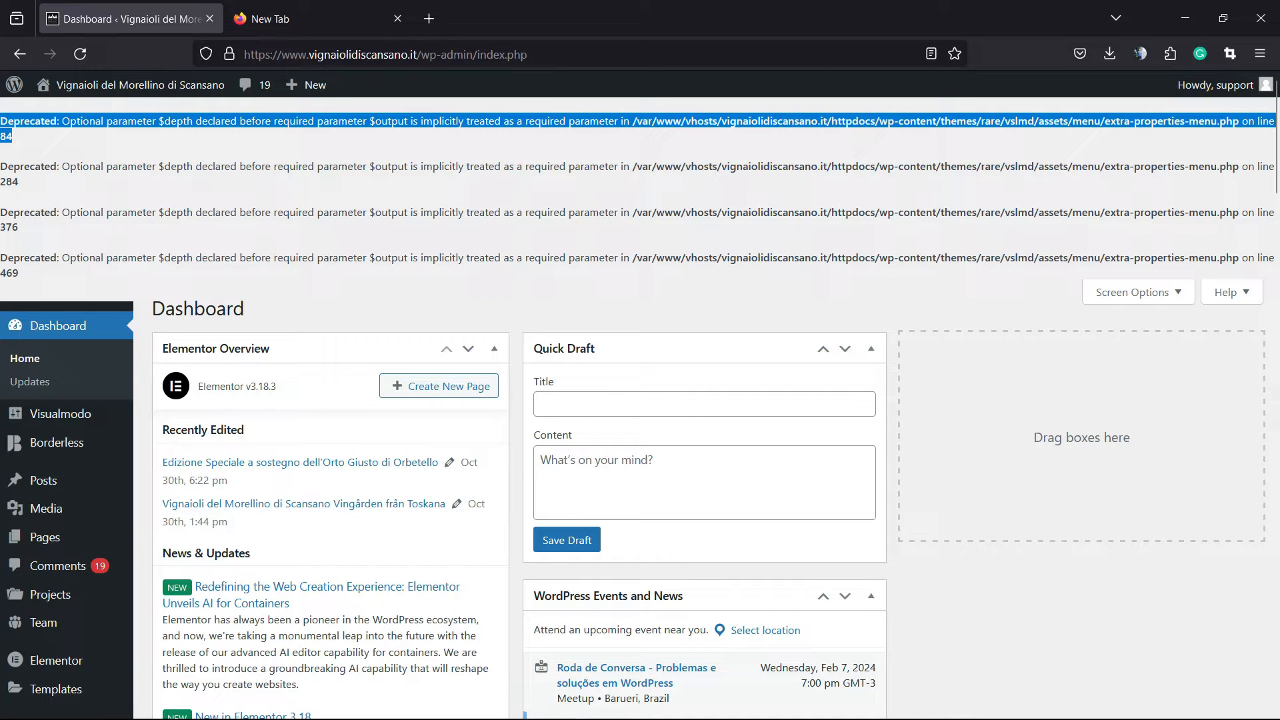
Select the first Deprecated notice text and scroll down the dashboard.
double_click(916, 167)
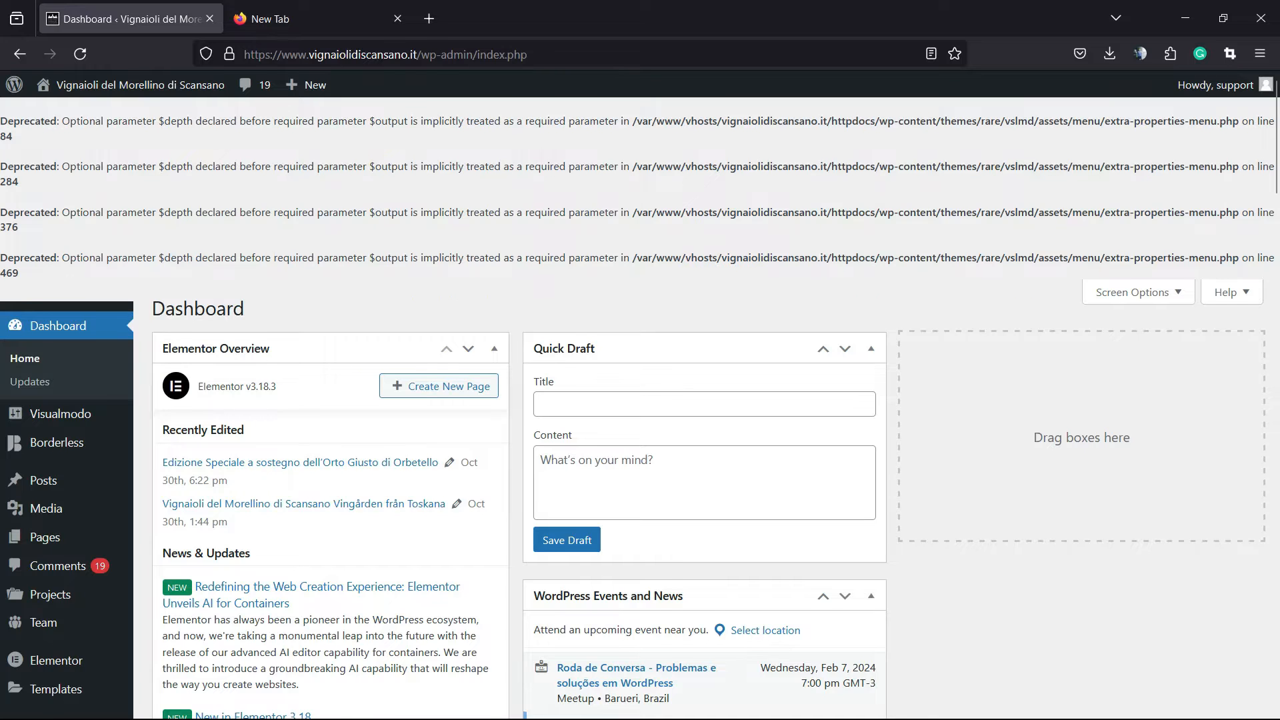
scroll("down", 3)
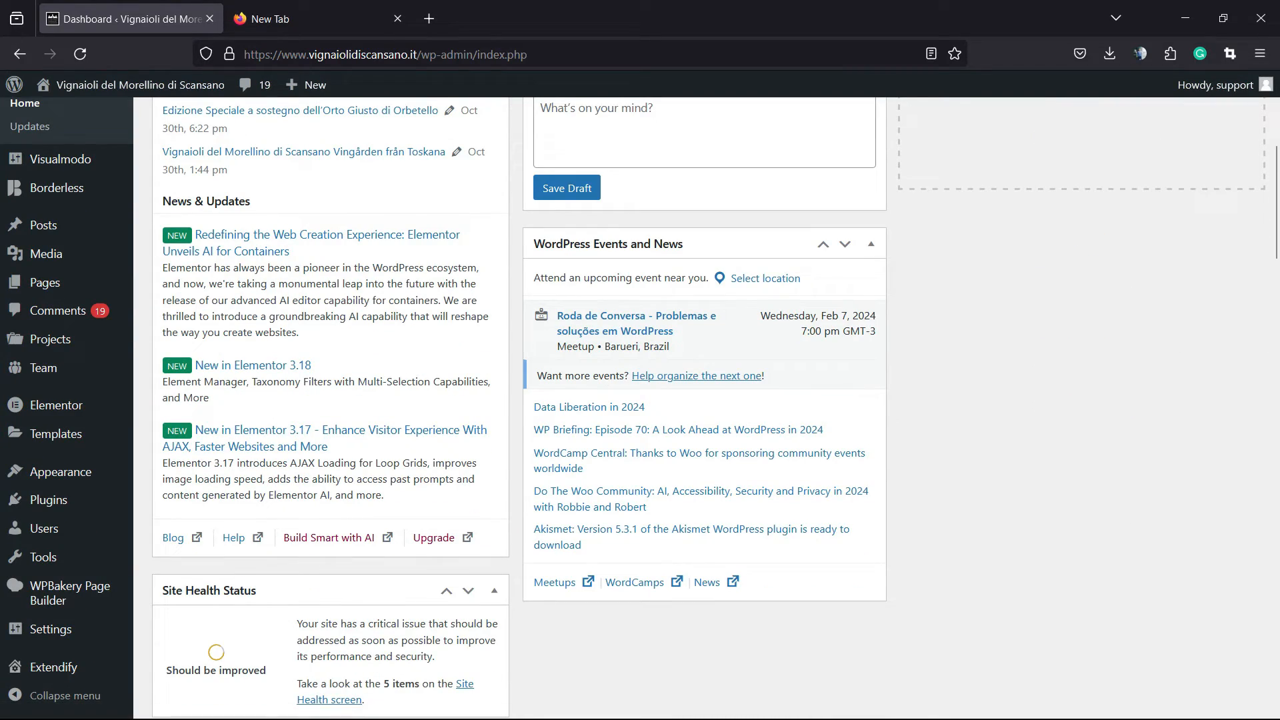
mouse_move(46, 499)
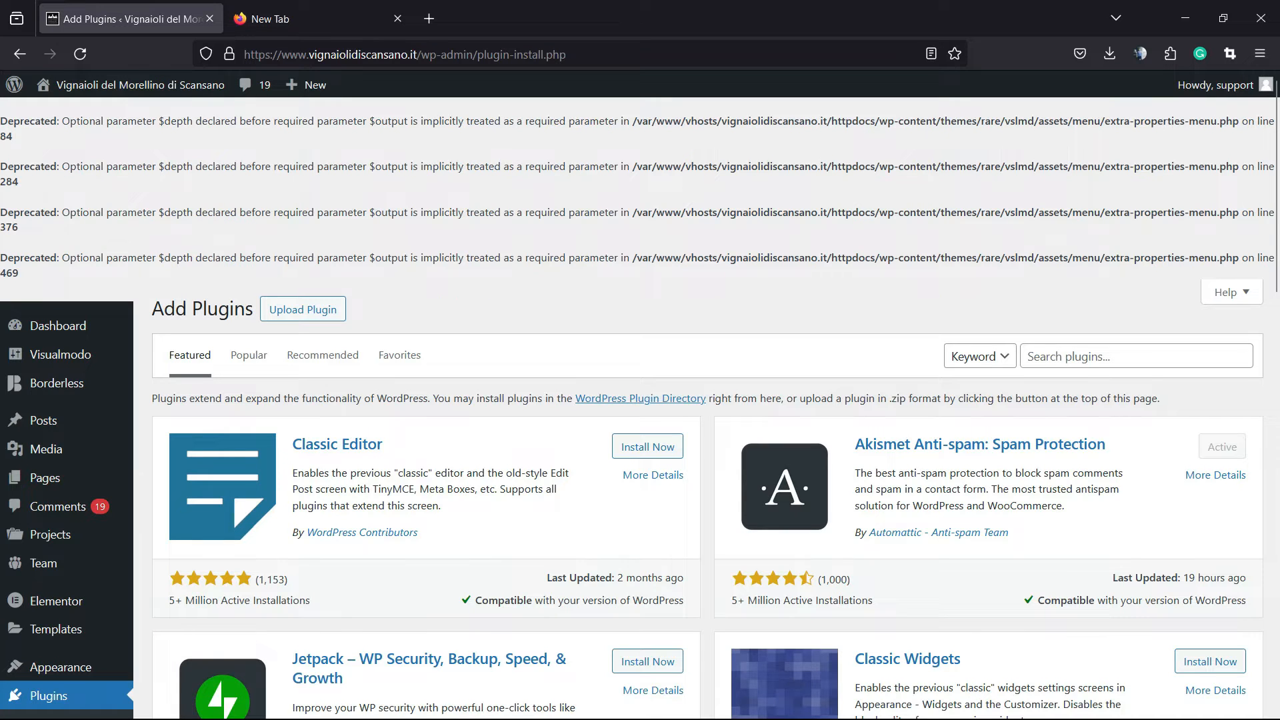
Search plugins for 'file manage', then install and activate File Manager.
type("f")
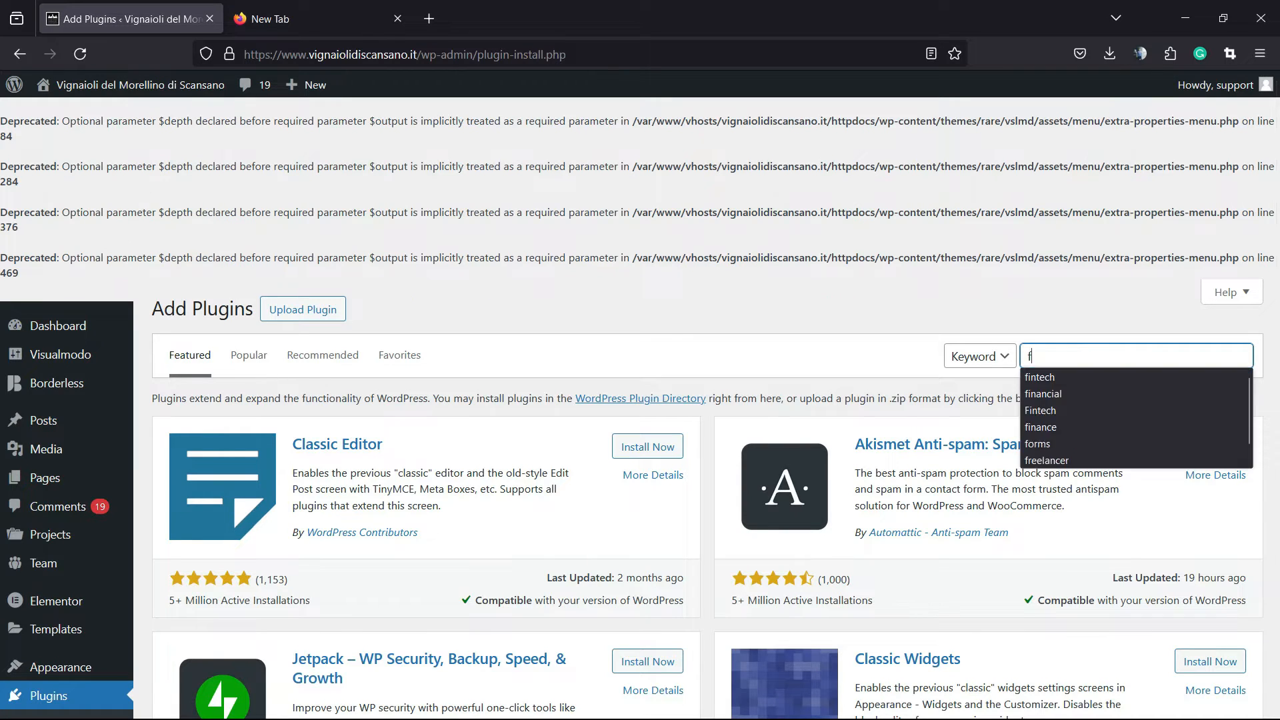
type("file manager")
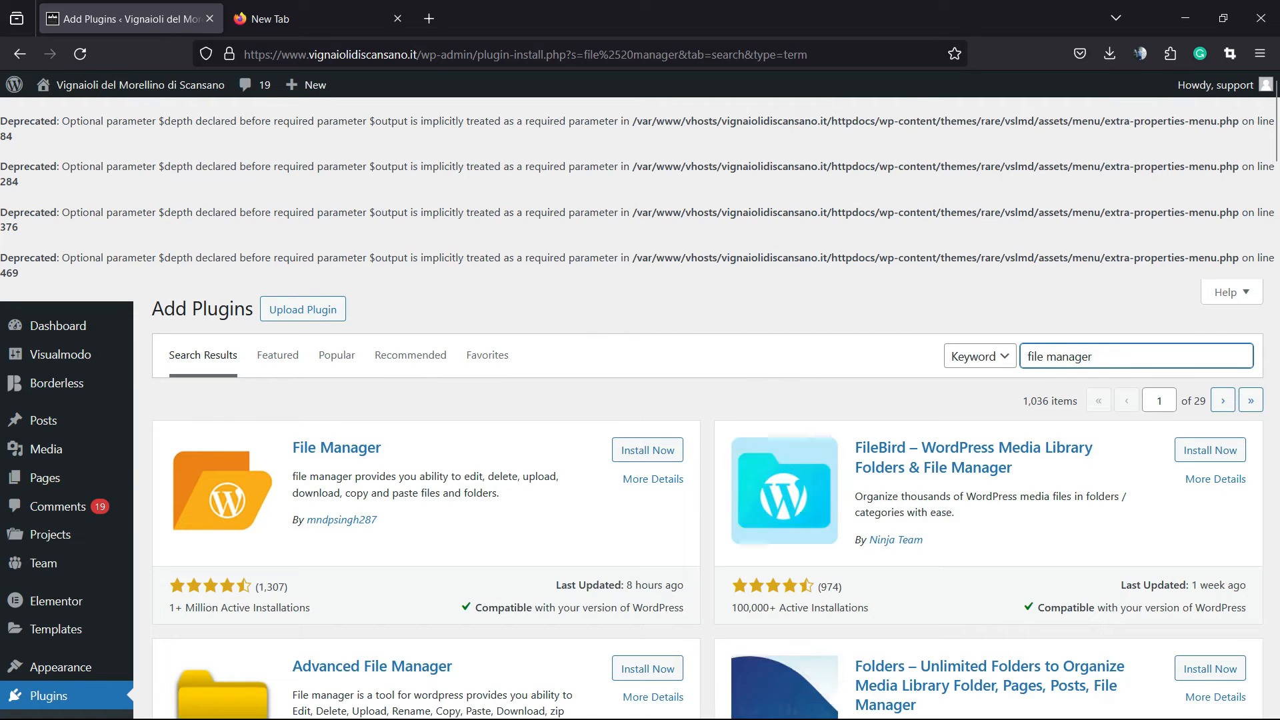
left_click(647, 450)
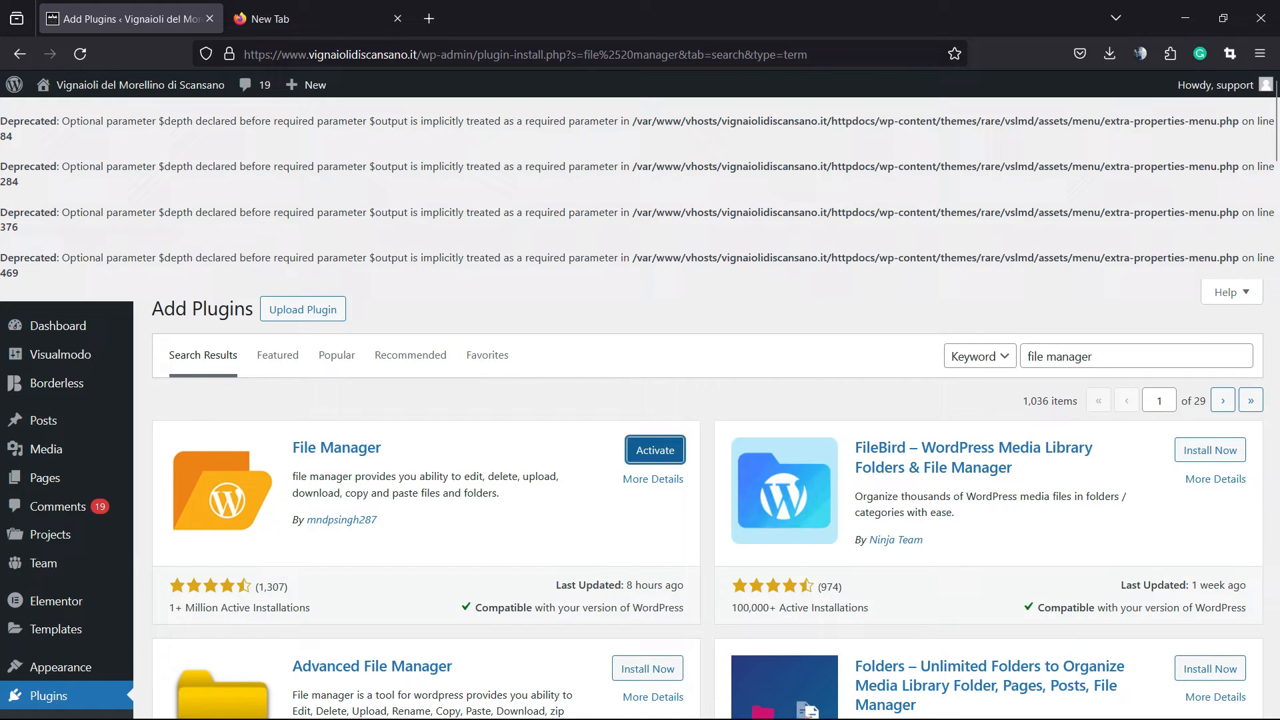
left_click(654, 450)
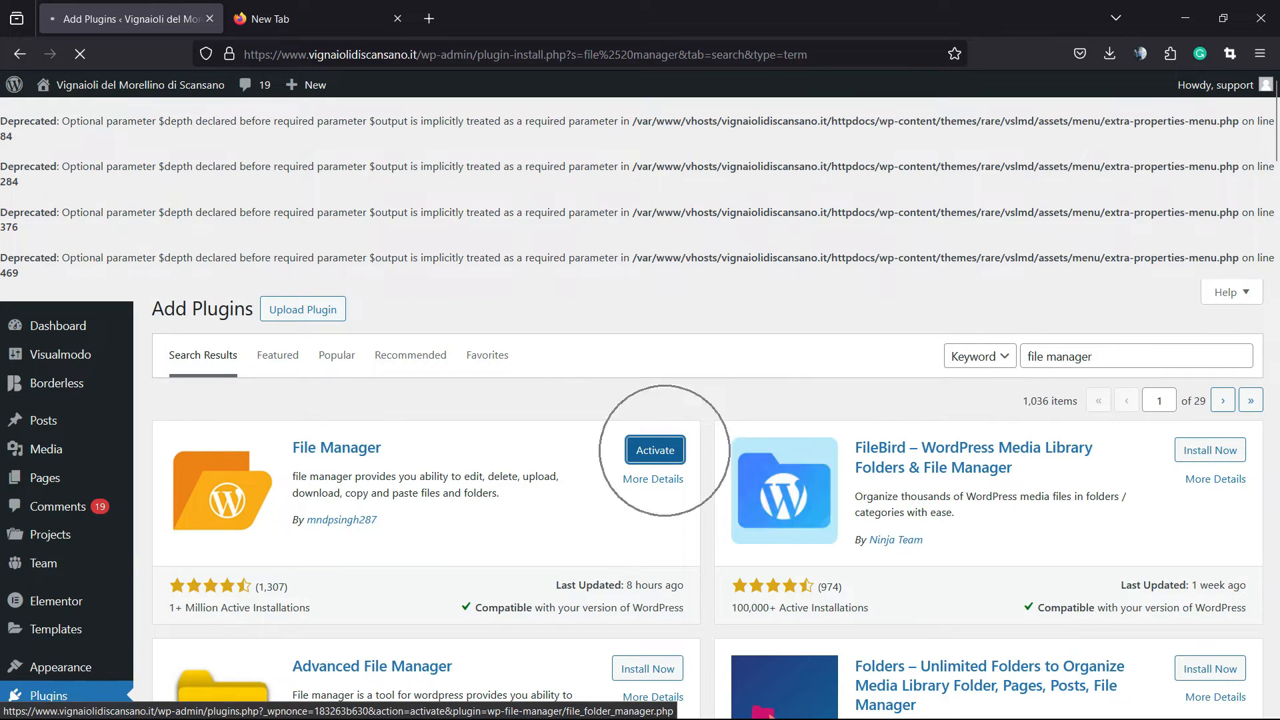
left_click(654, 450)
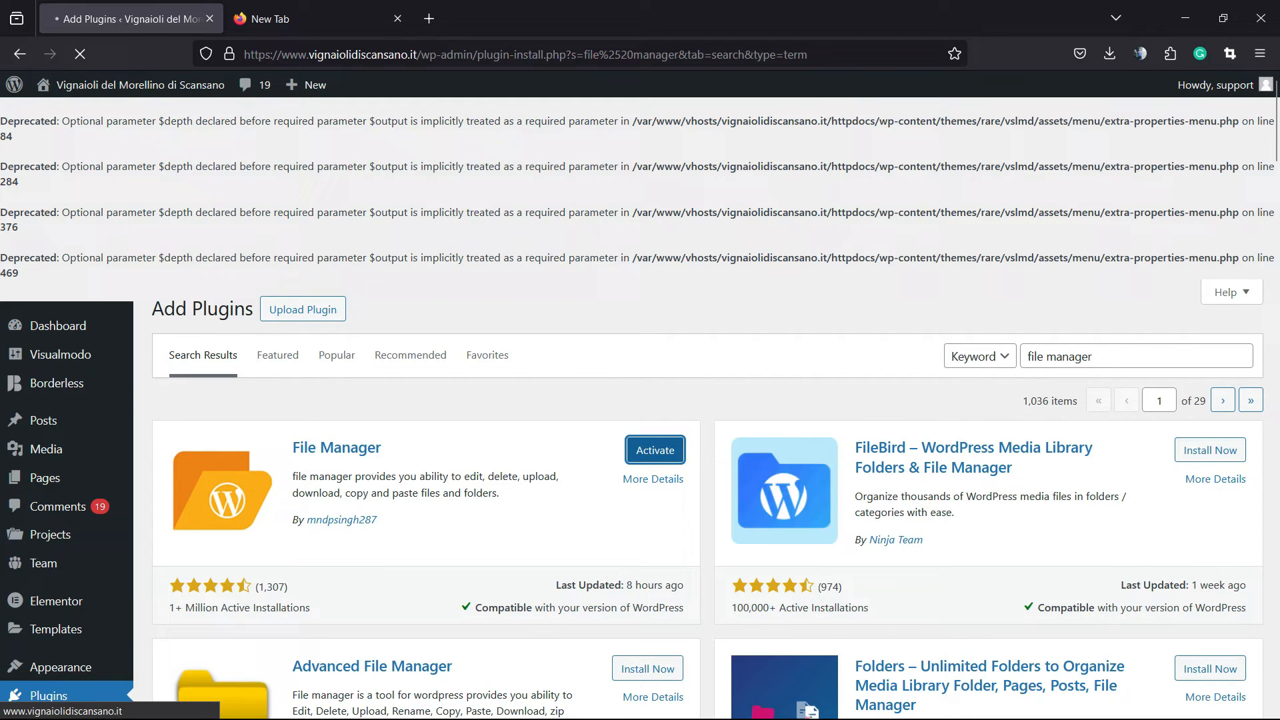
left_click(654, 449)
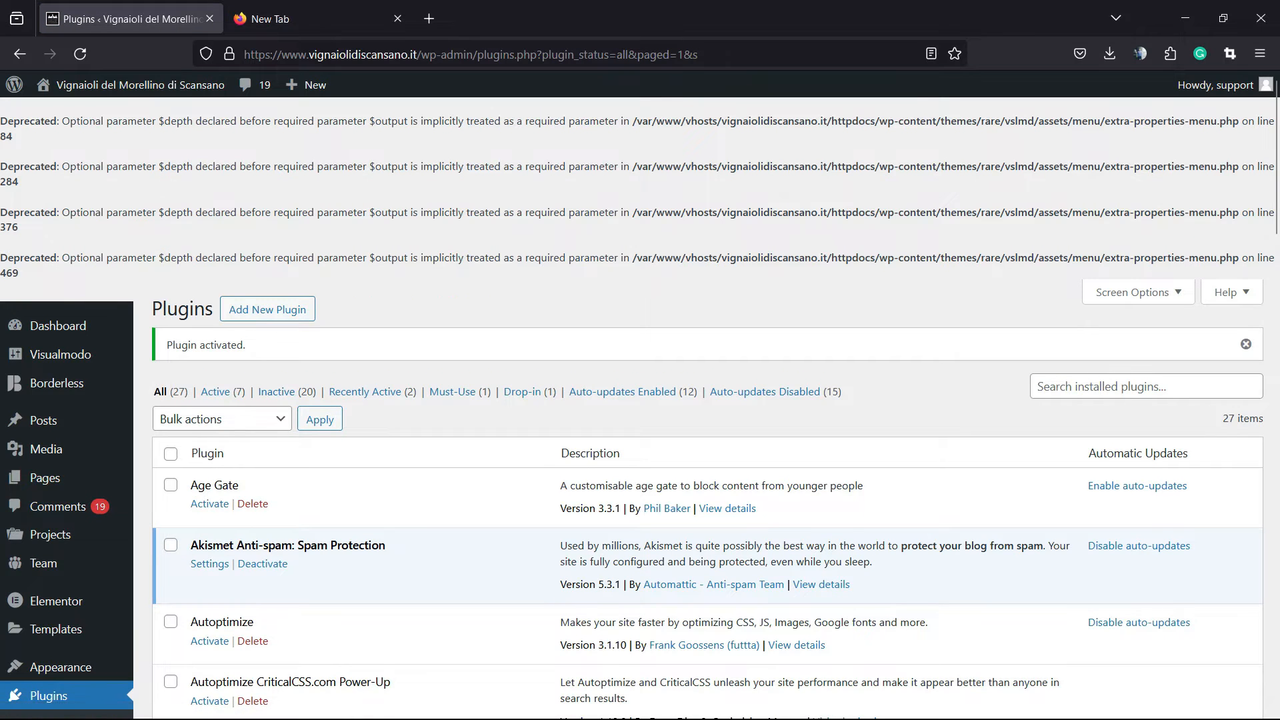
Open WP File Manager from the admin sidebar to browse the httpdocs folder.
scroll("down", 3)
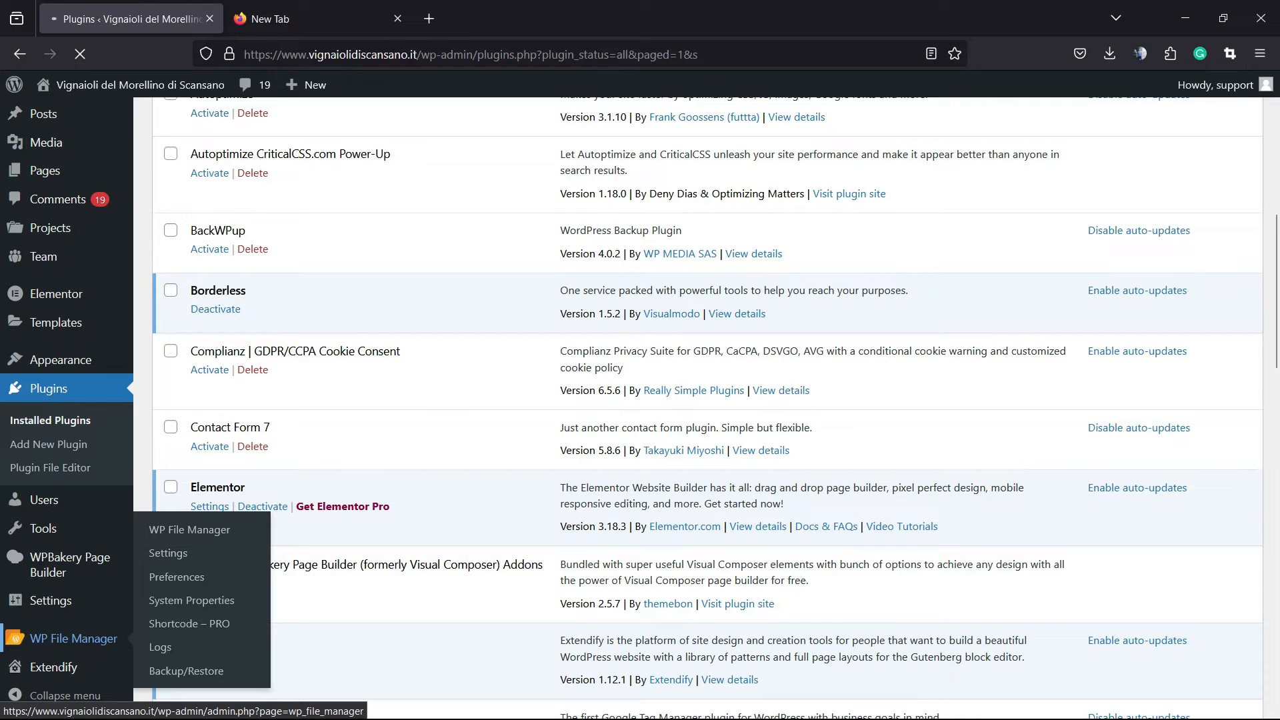
left_click(189, 529)
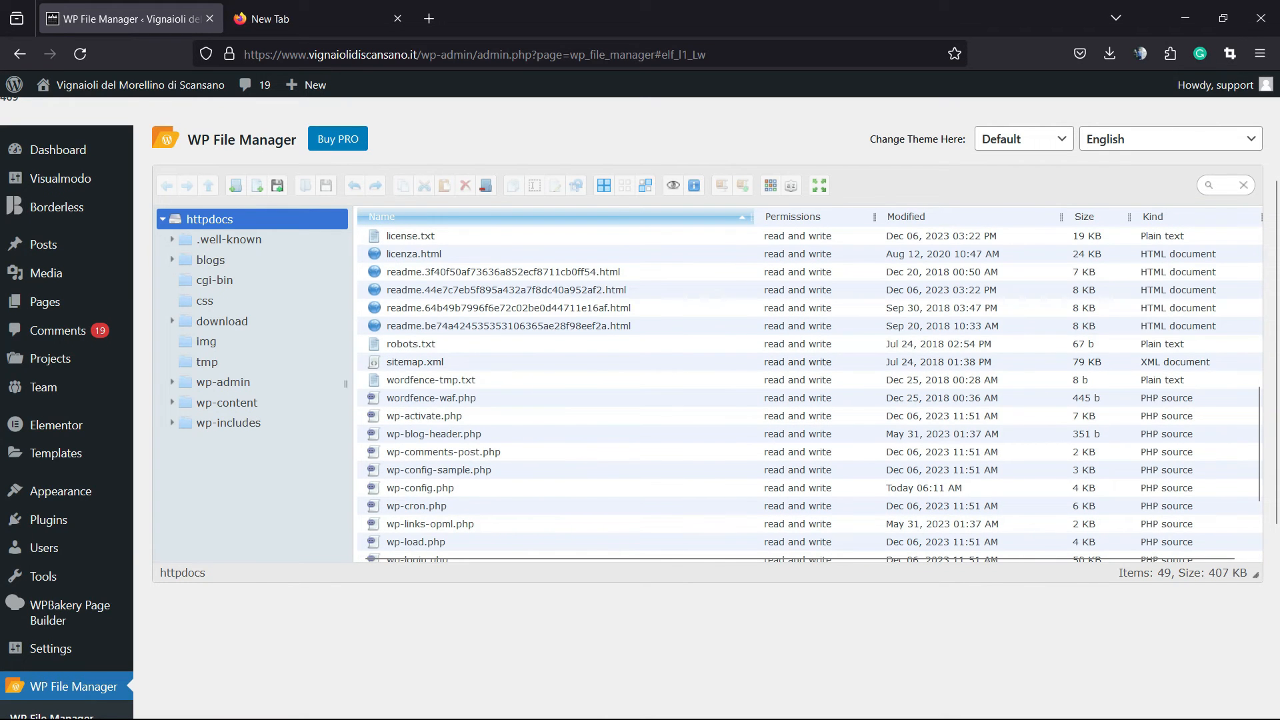
Open wp-config.php in WP File Manager's Code Editor from its context menu.
left_click(430, 379)
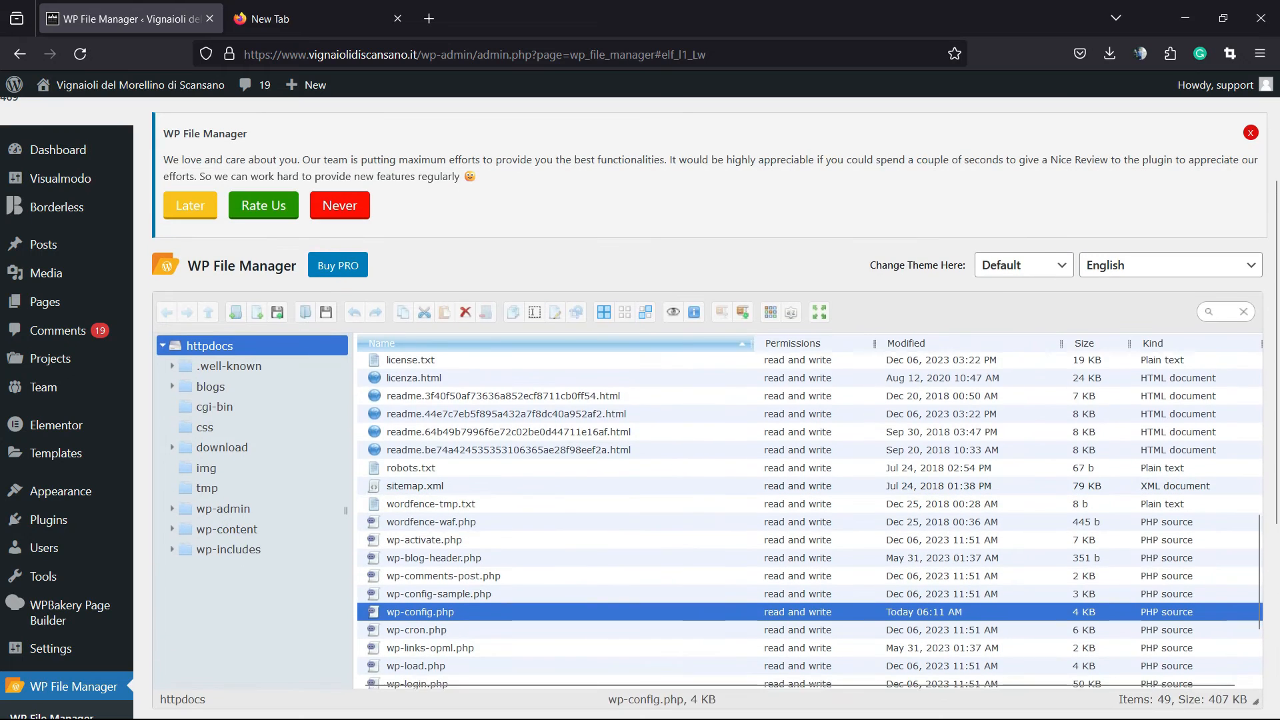
scroll("down", 3)
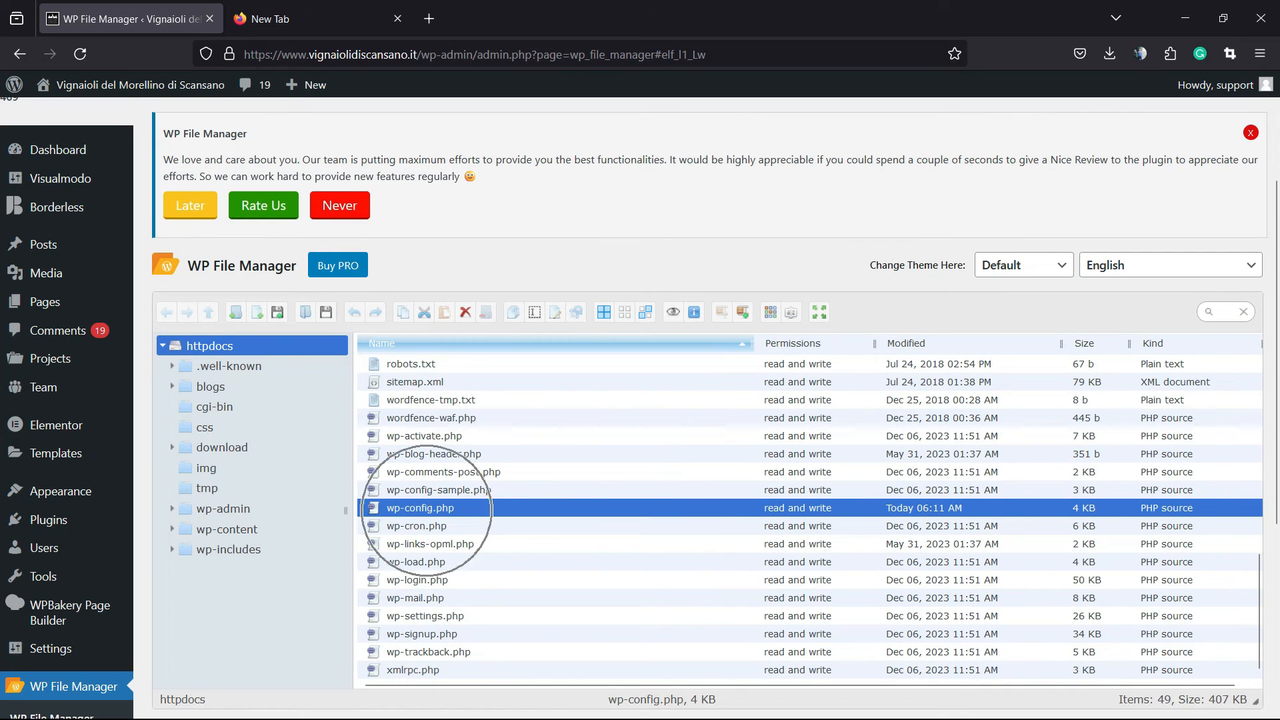
right_click(420, 506)
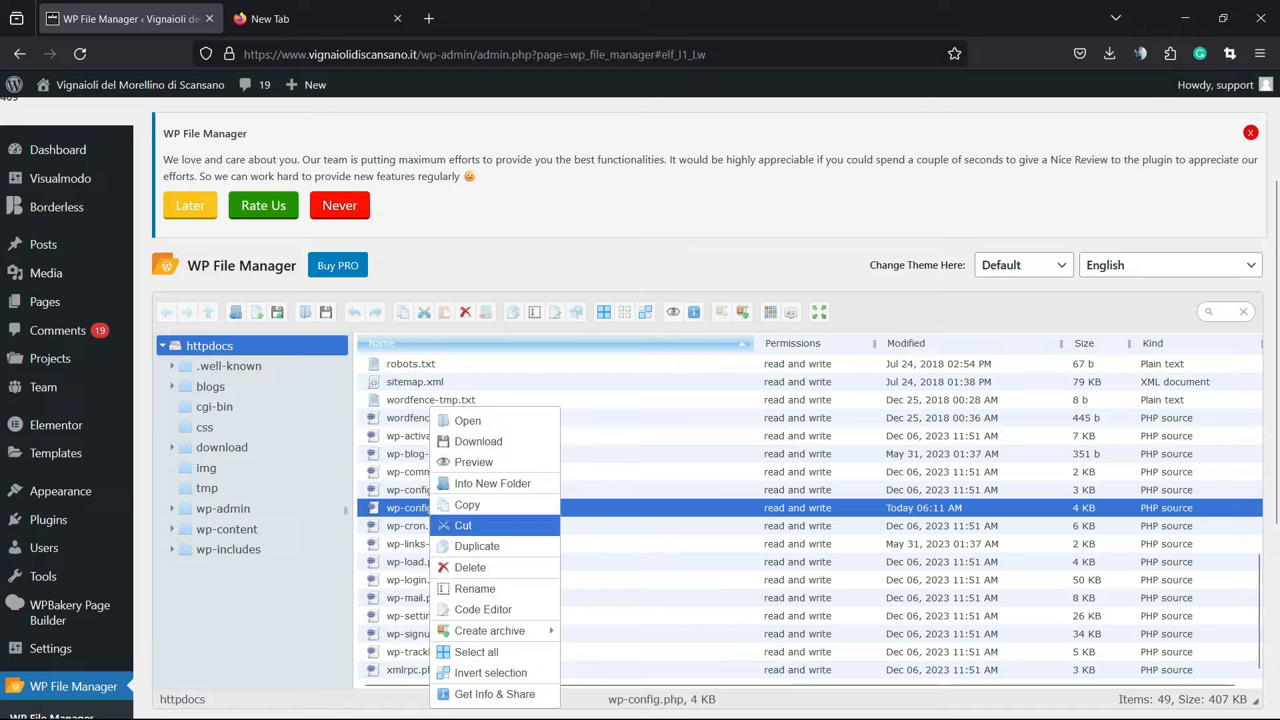
mouse_move(483, 610)
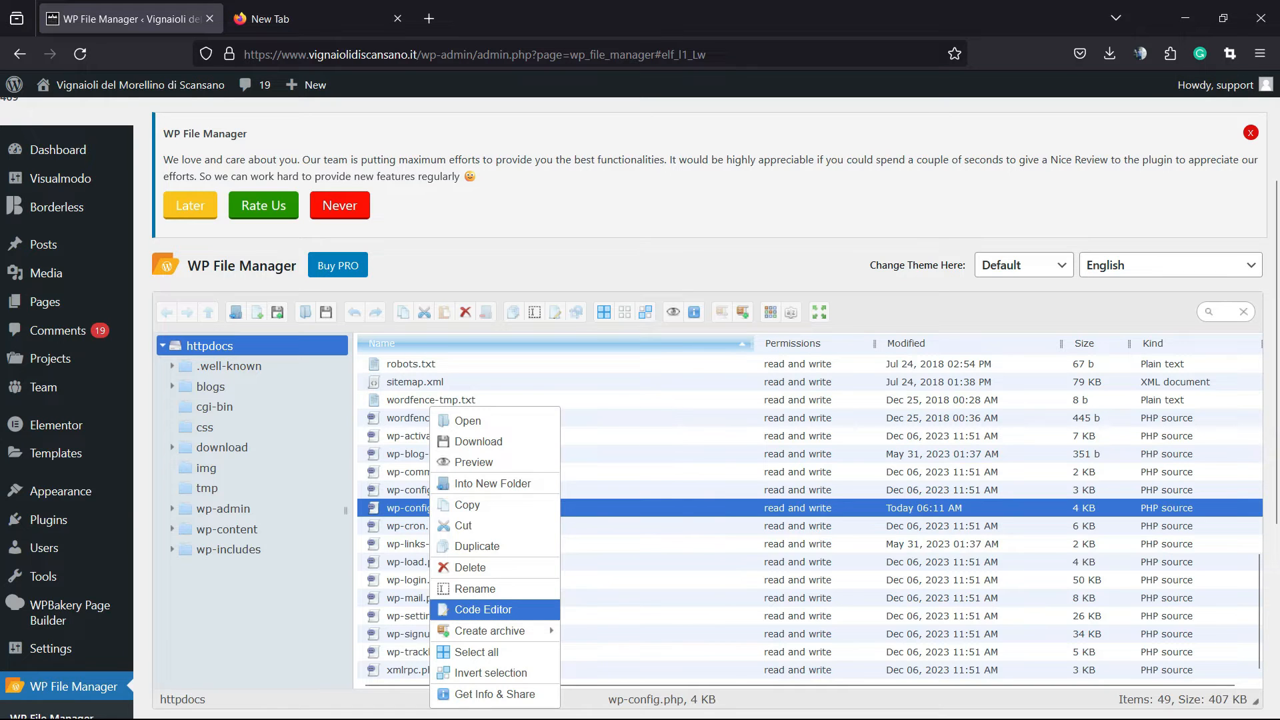
left_click(482, 609)
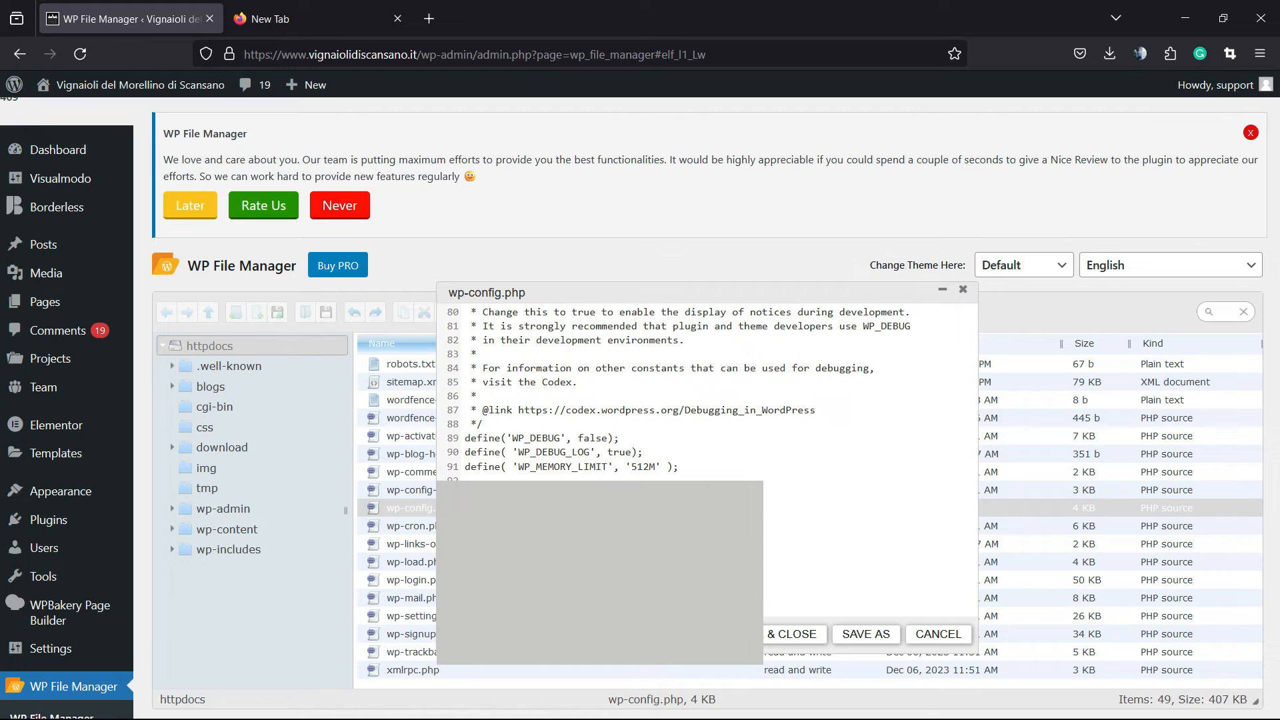
Replace the WP_DEBUG value in wp-config.php with false.
double_click(592, 439)
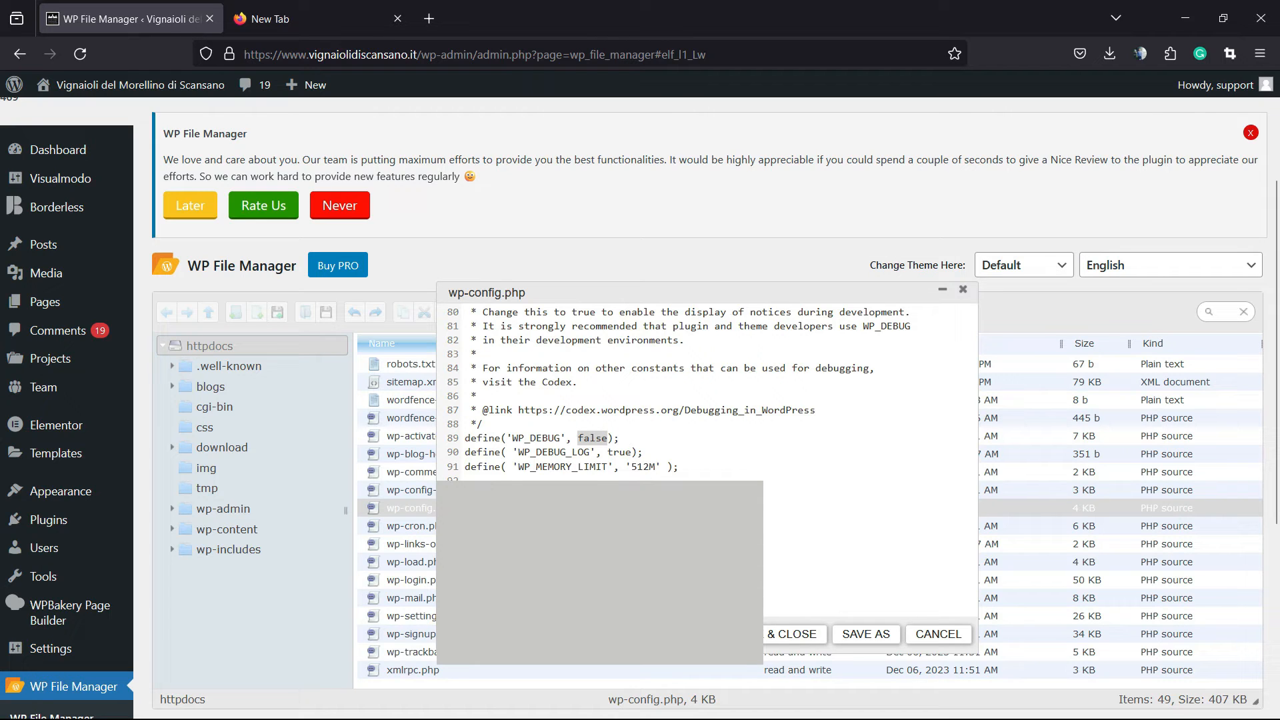
type("false")
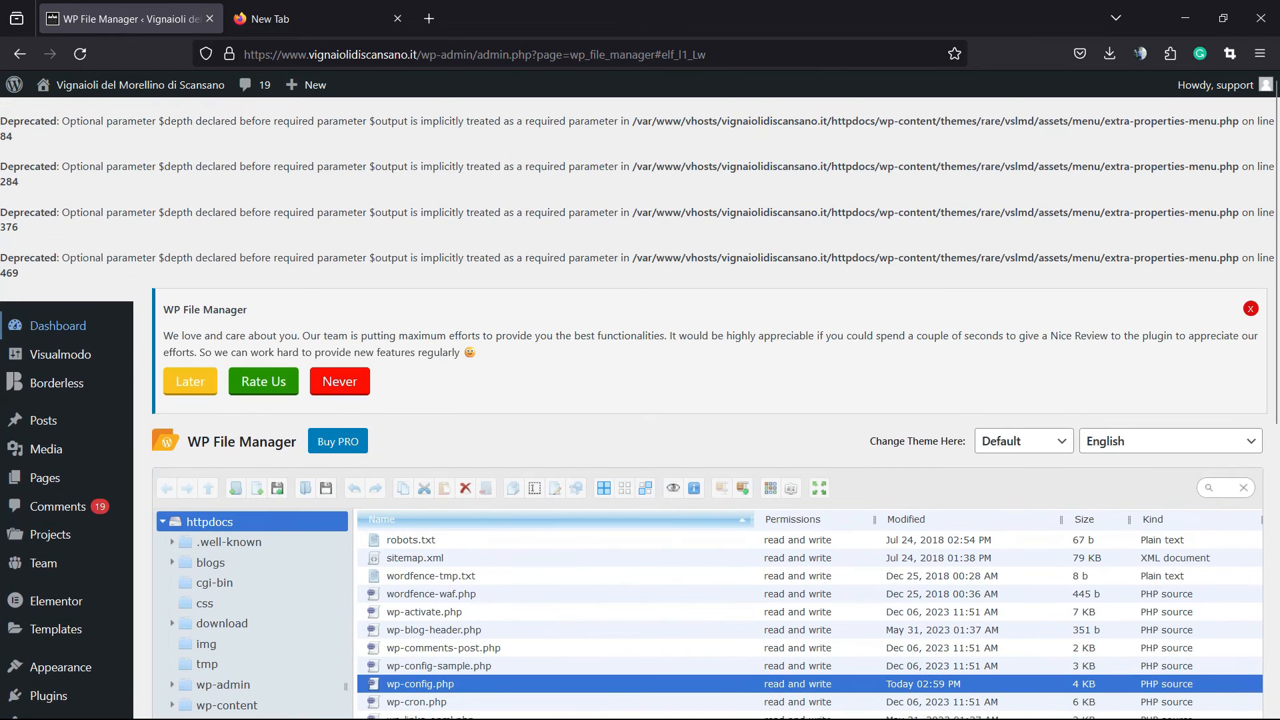
Return to the WordPress Dashboard from the admin sidebar.
left_click(57, 325)
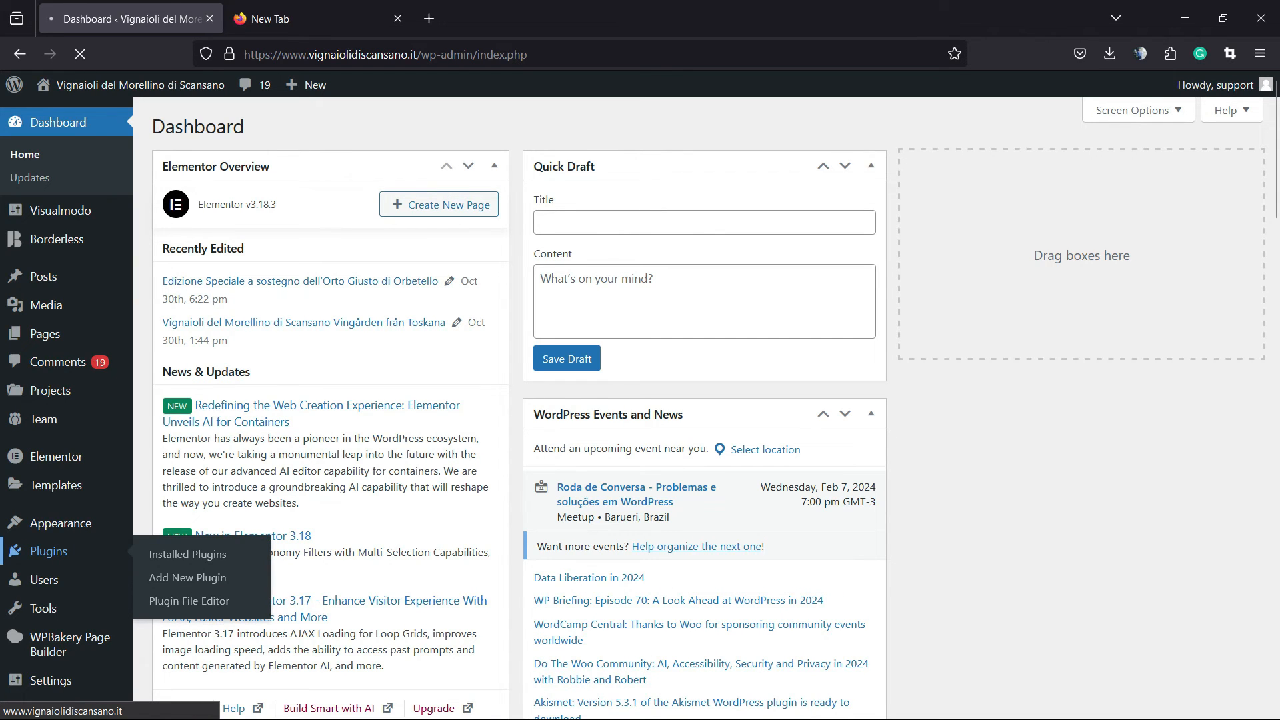
Deactivate and delete WP File Manager from the Installed Plugins list.
left_click(186, 554)
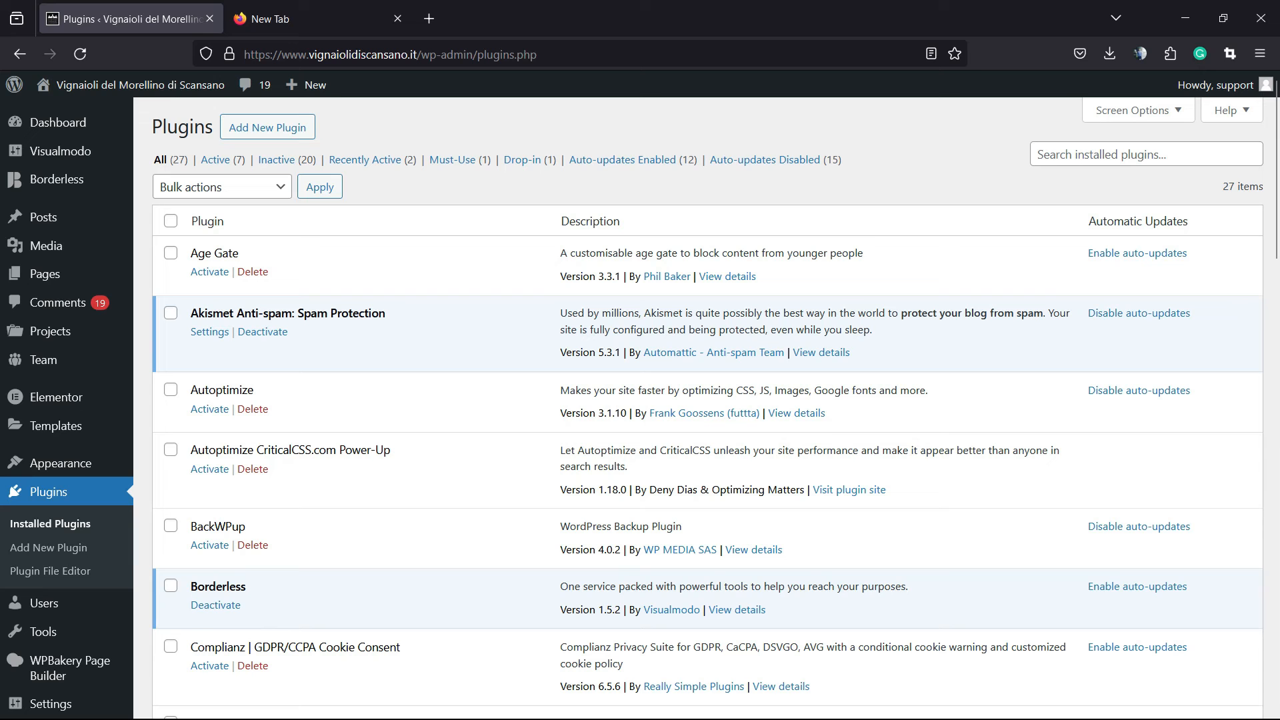
scroll("down", 3)
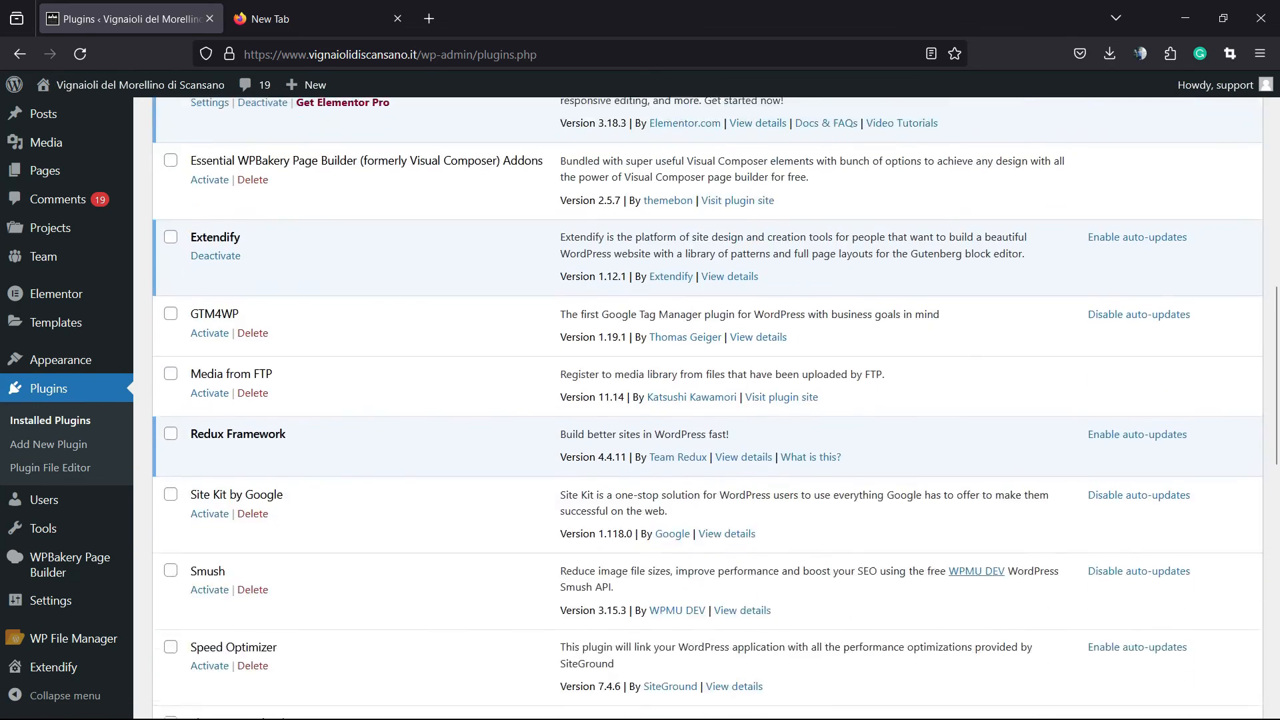
scroll("down", 3)
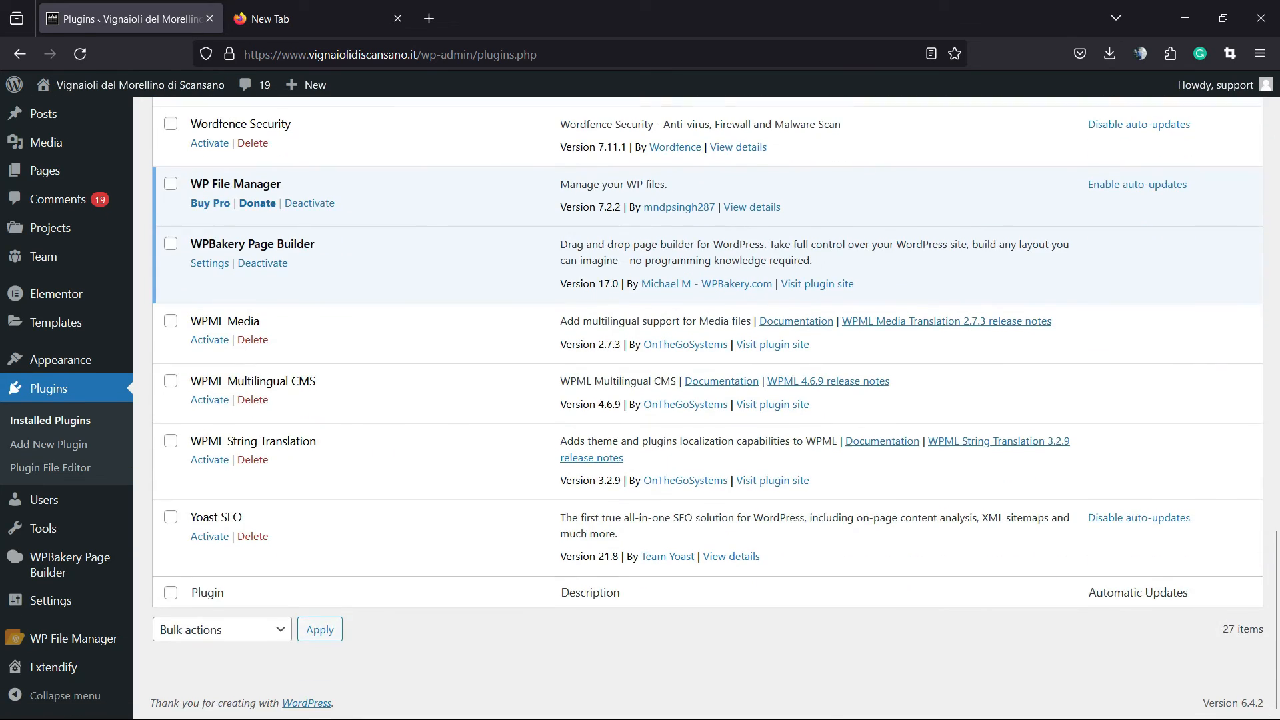
left_click(309, 203)
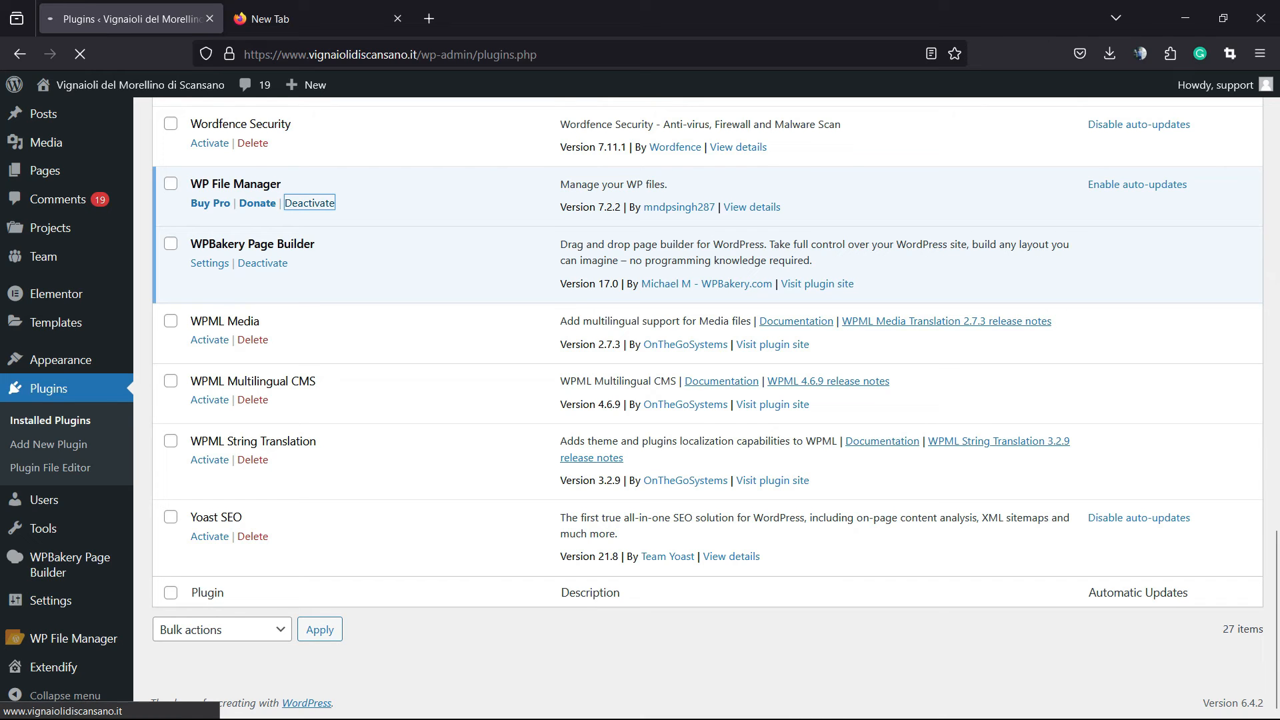
left_click(308, 202)
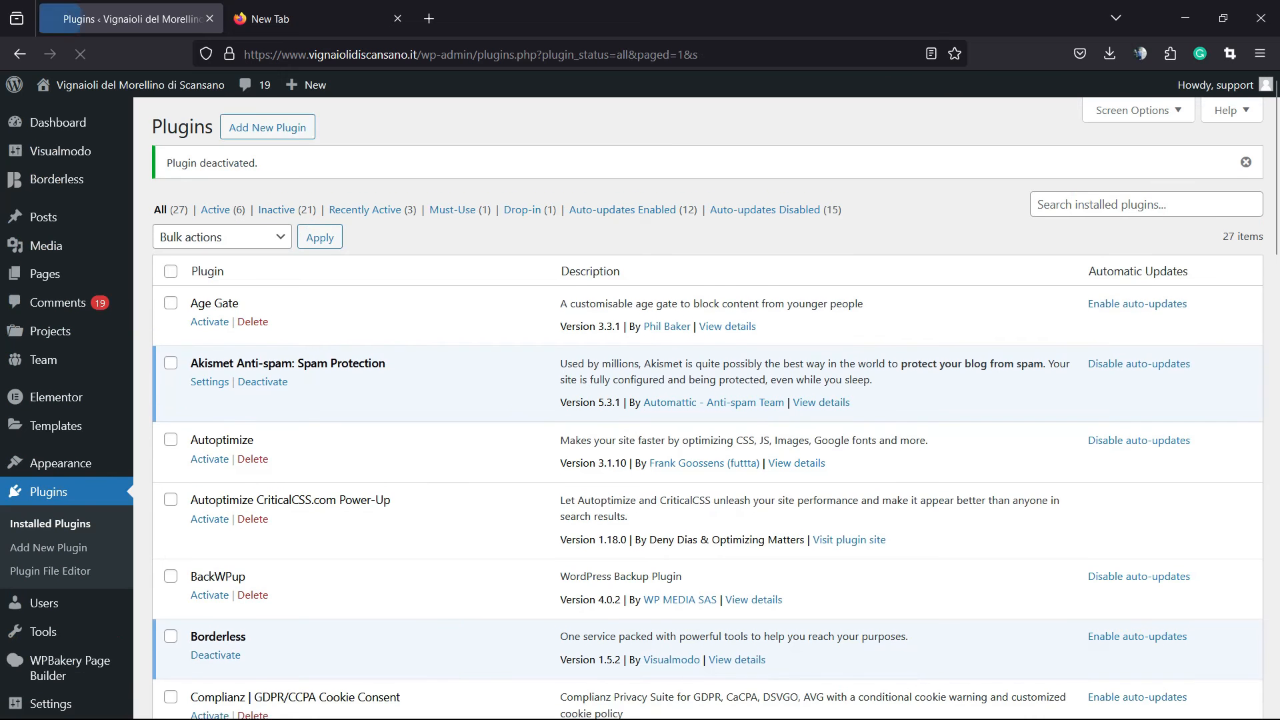
scroll("down", 3)
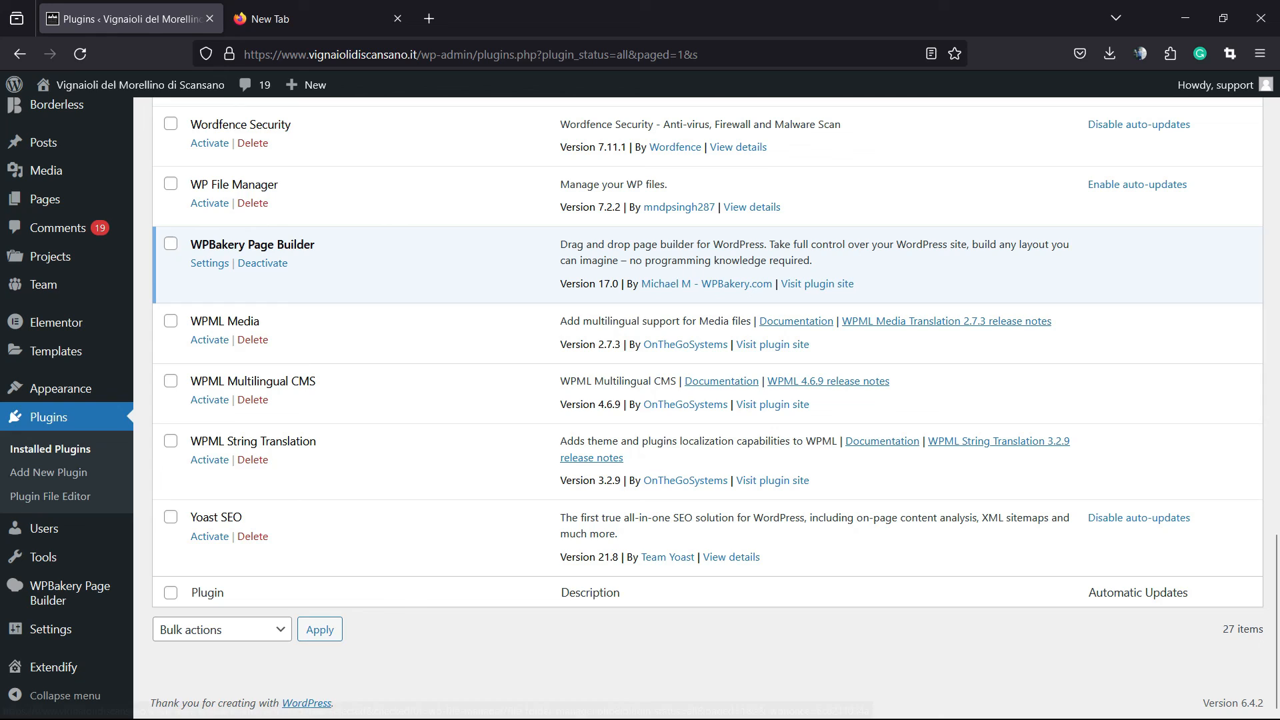
left_click(252, 202)
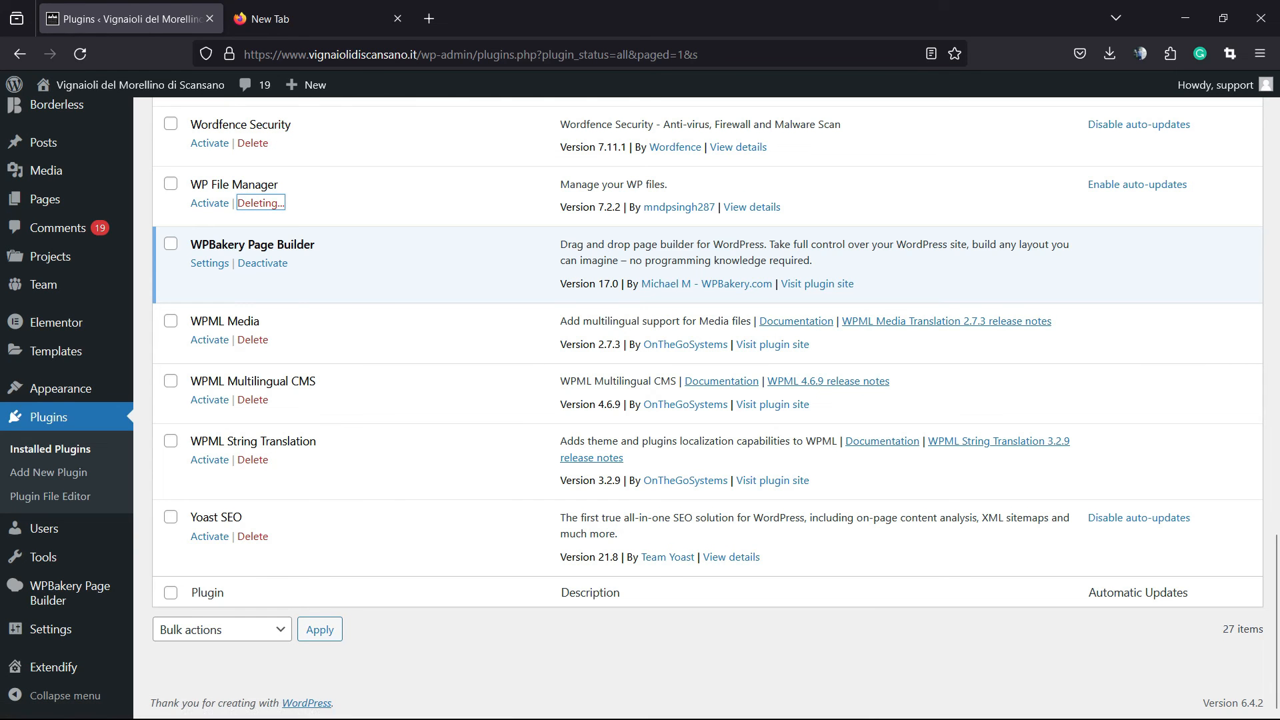